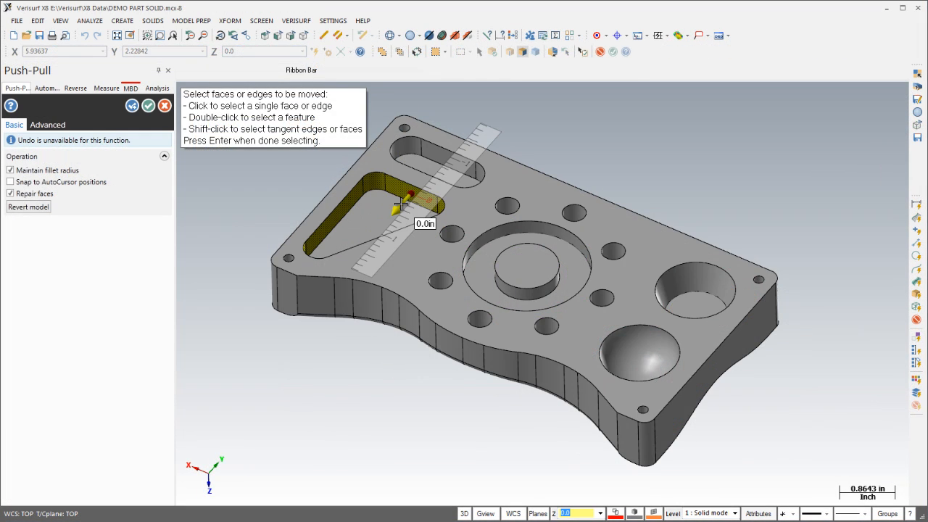
- Choose the circle's fit method in Measure Settings and select a circle feature in the database
click(391, 209)
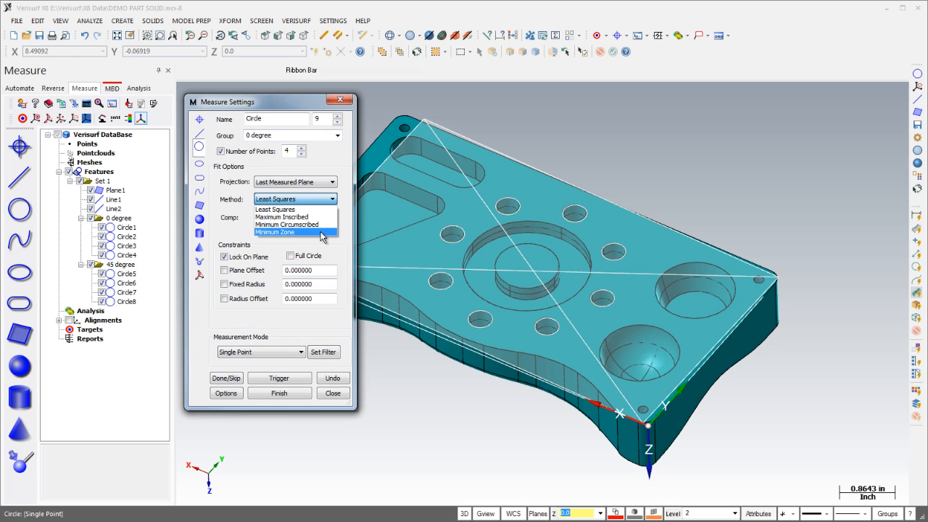
click(332, 393)
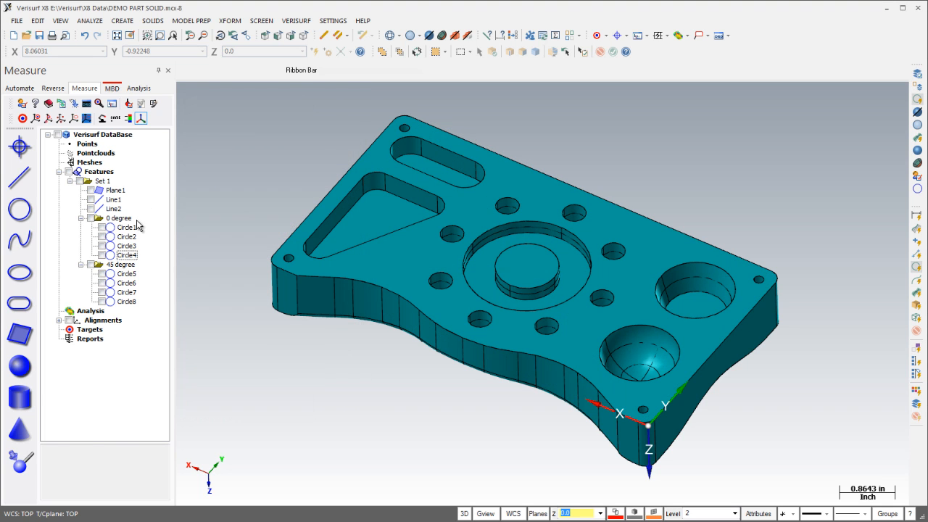
click(127, 237)
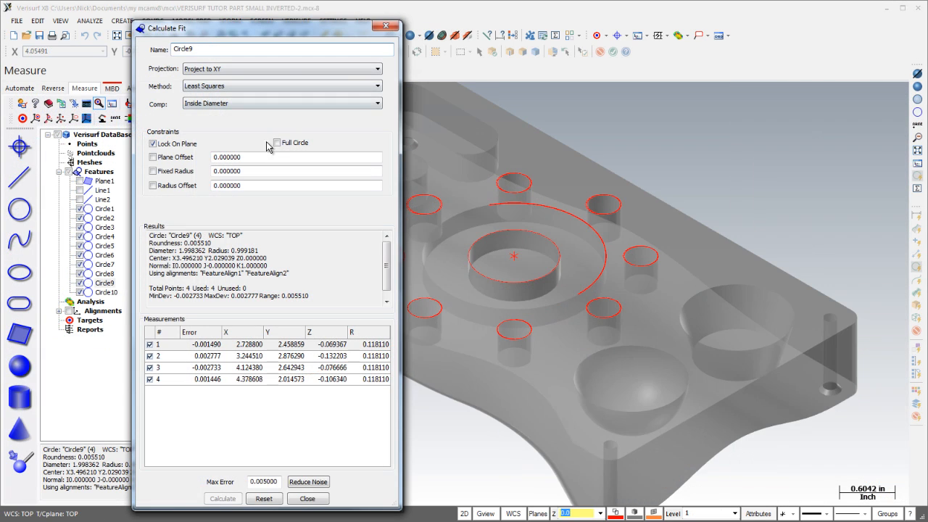
- Create inspection plan Plan1 from the selected plane, lines and circles via Plans > Create Plan
click(300, 499)
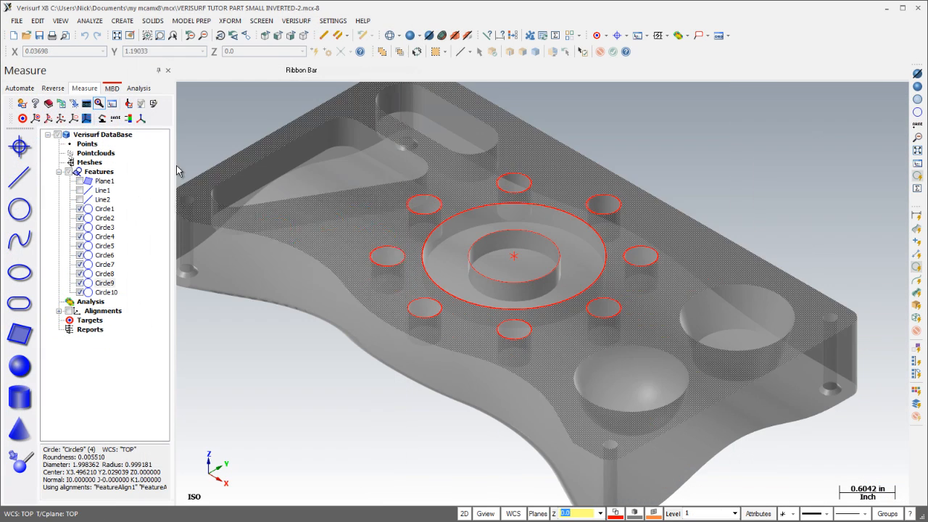
right_click(98, 171)
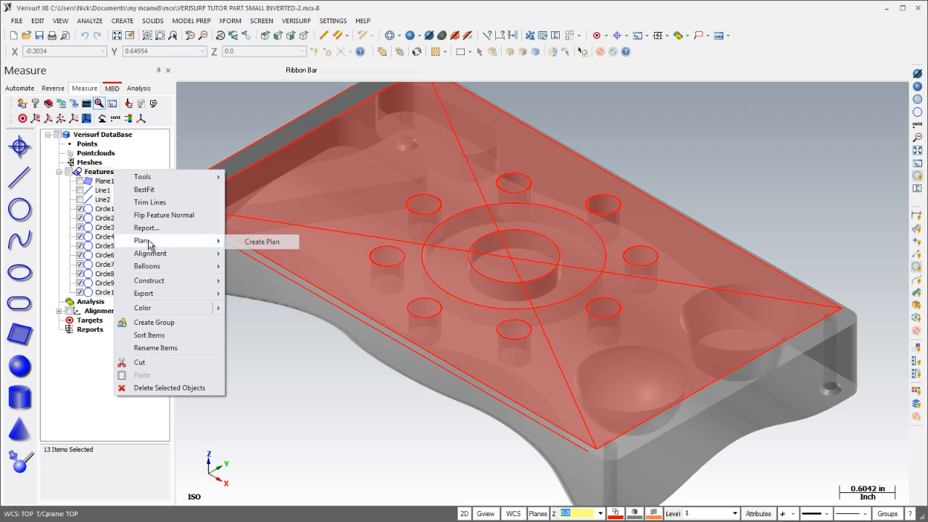
click(263, 241)
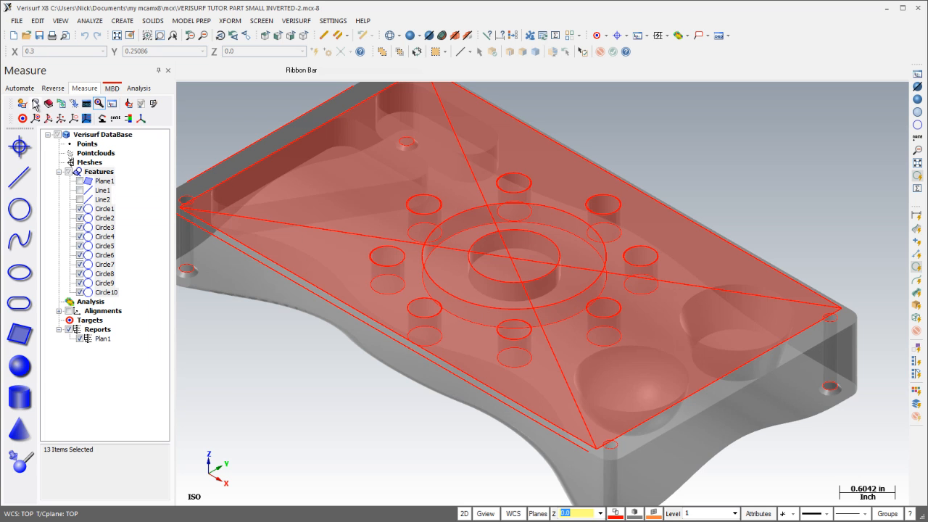
click(20, 89)
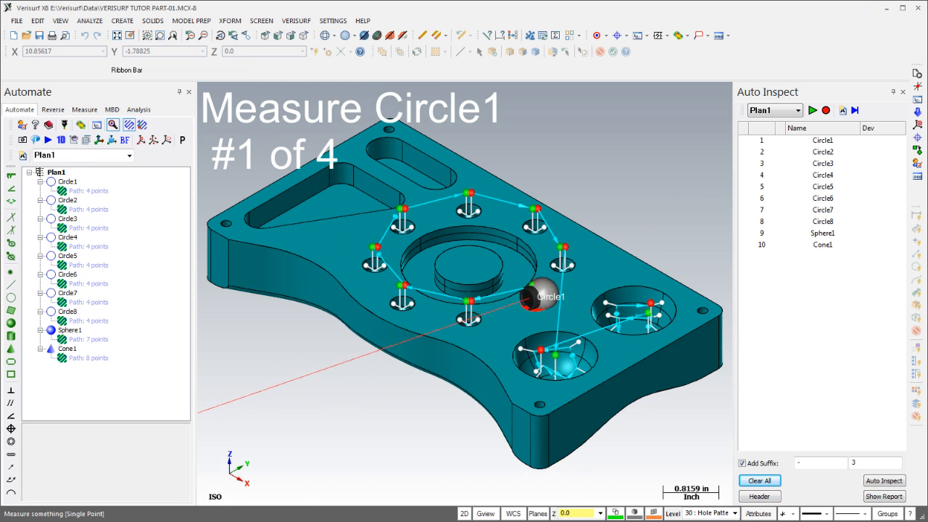
- Run Plan1 from the Auto Inspect panel so it prompts to measure Circle1
click(812, 110)
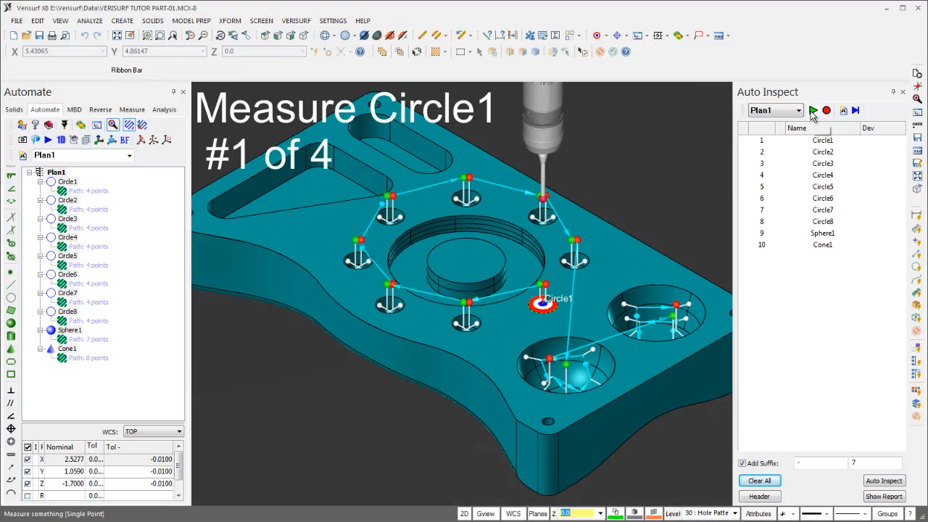
click(815, 111)
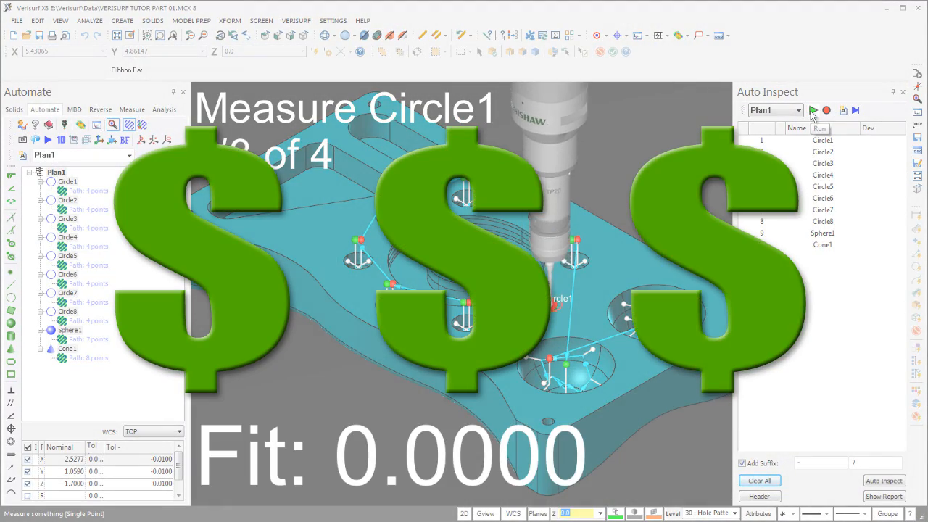
click(820, 110)
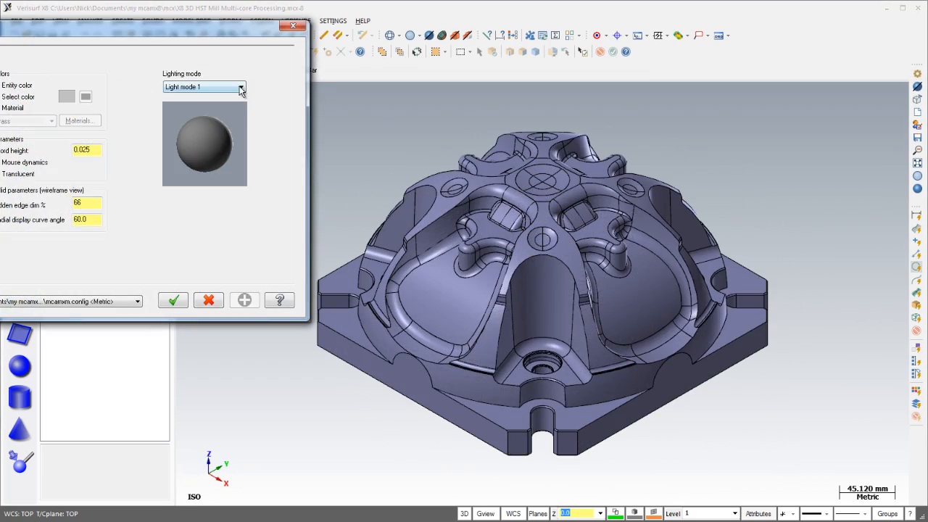
- Set the mill part's lighting mode in shading settings and fit the whole part in view
click(241, 87)
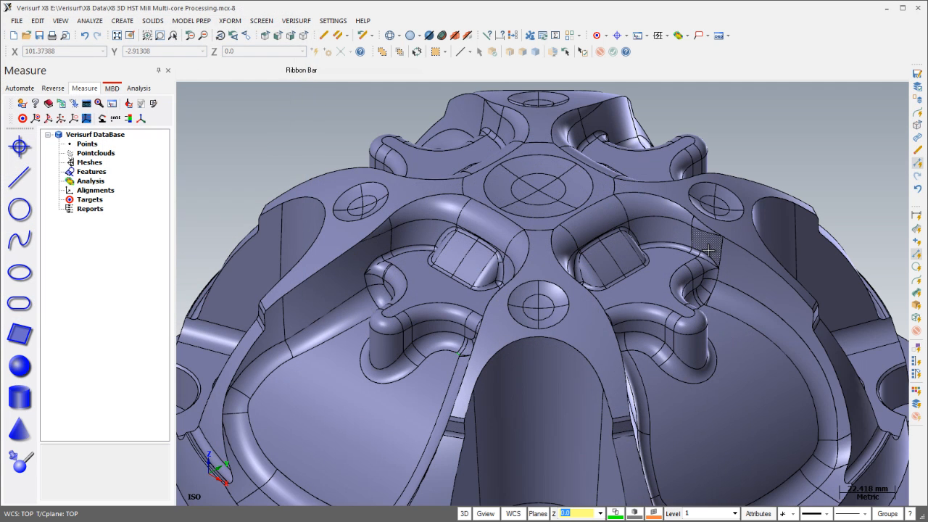
click(645, 211)
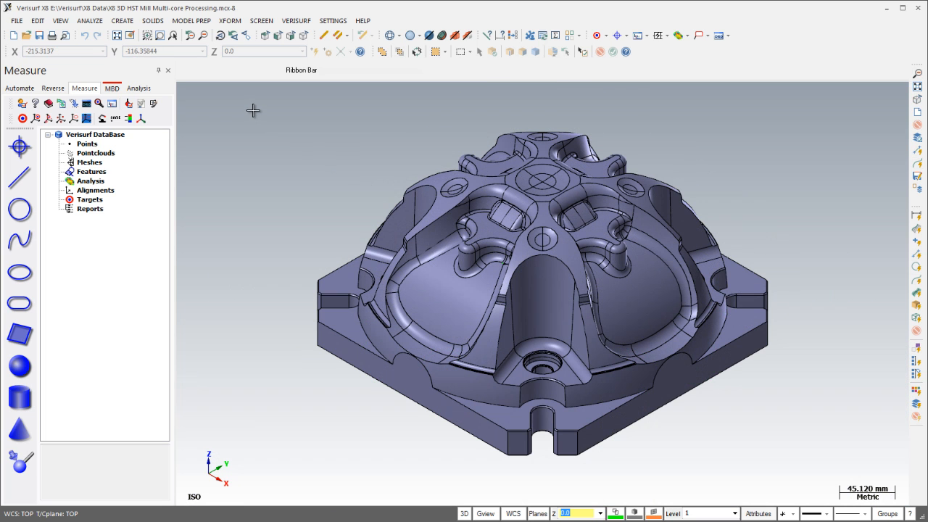
drag(250, 107, 824, 482)
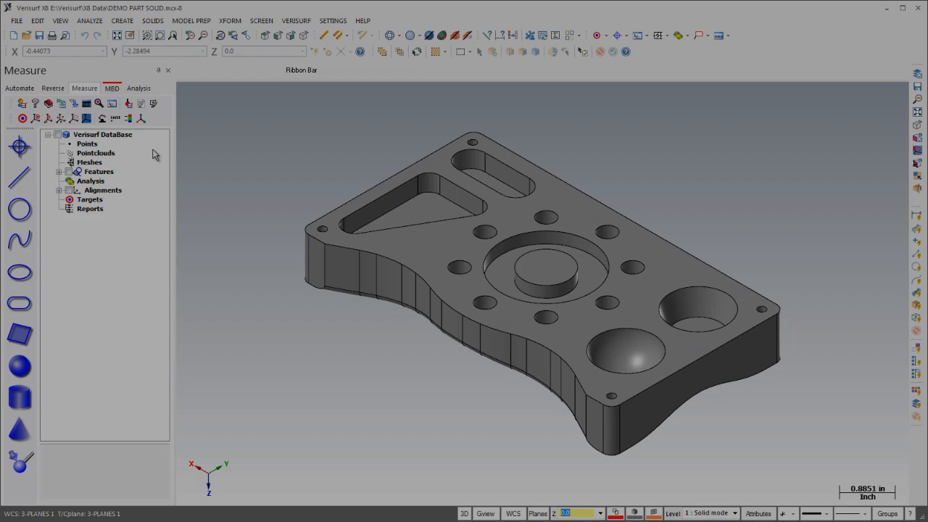
- Push-pull the pocket floor up ~0.25in, holes to ~0.33in and outer top edge by 0.125in
click(52, 88)
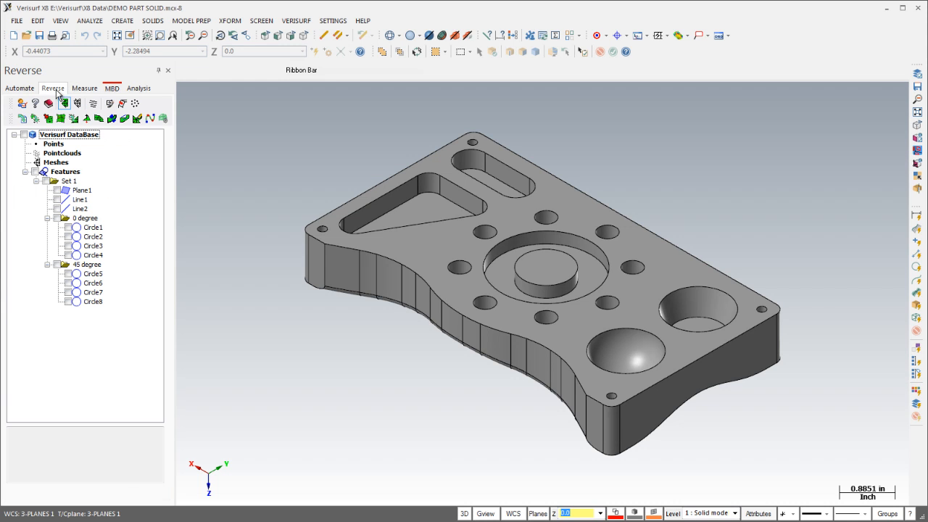
click(191, 21)
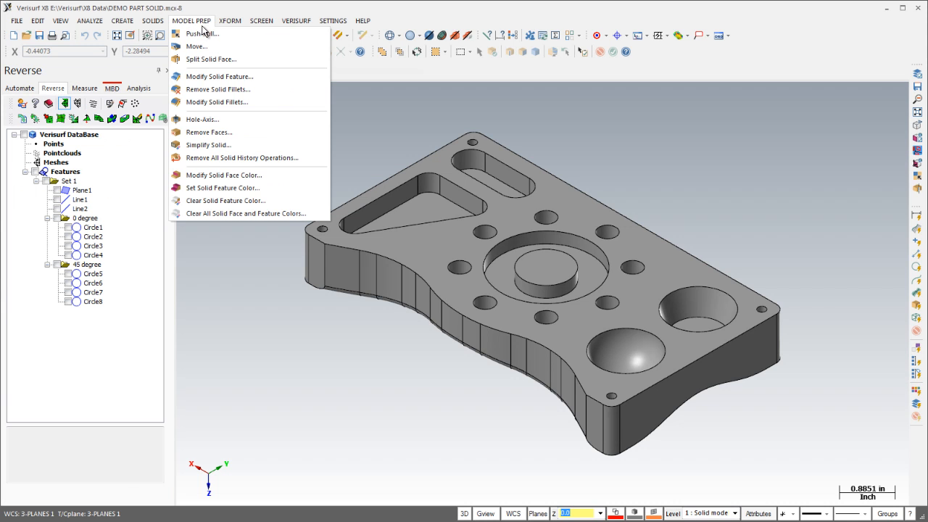
mouse_move(197, 46)
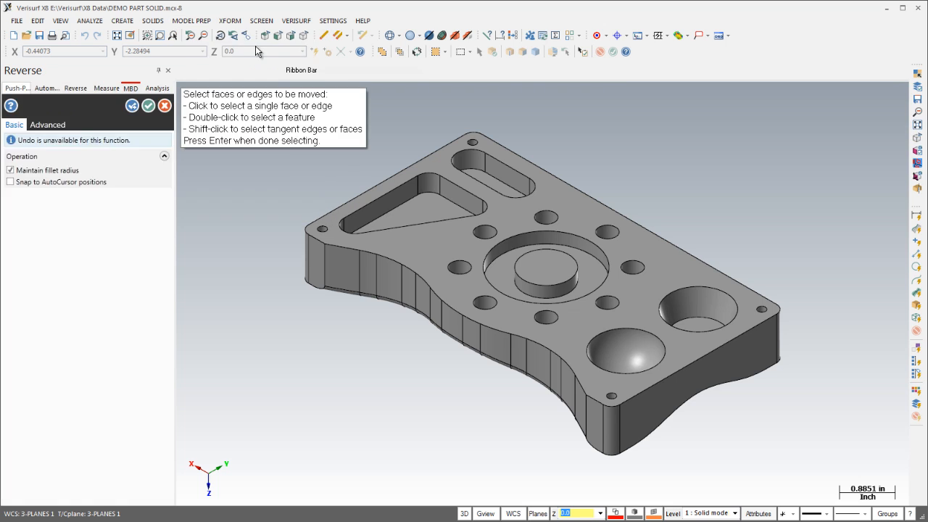
click(412, 214)
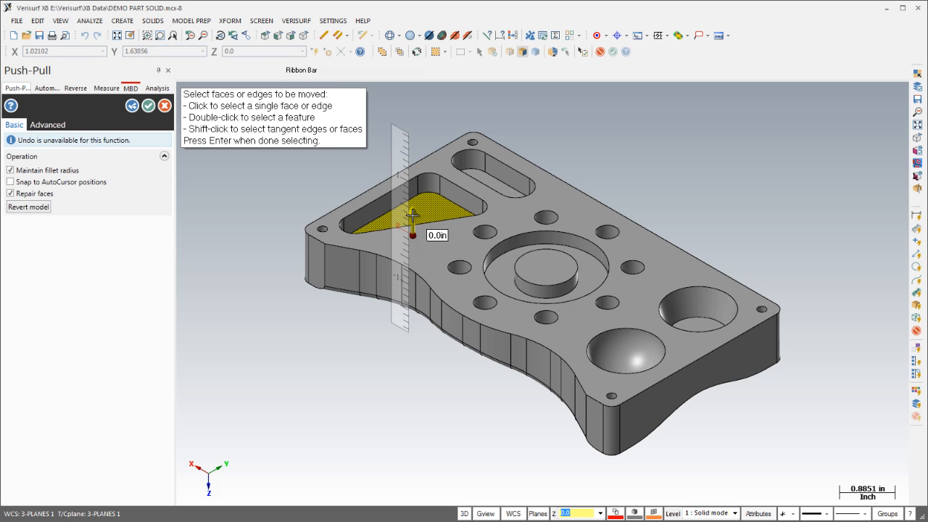
click(412, 217)
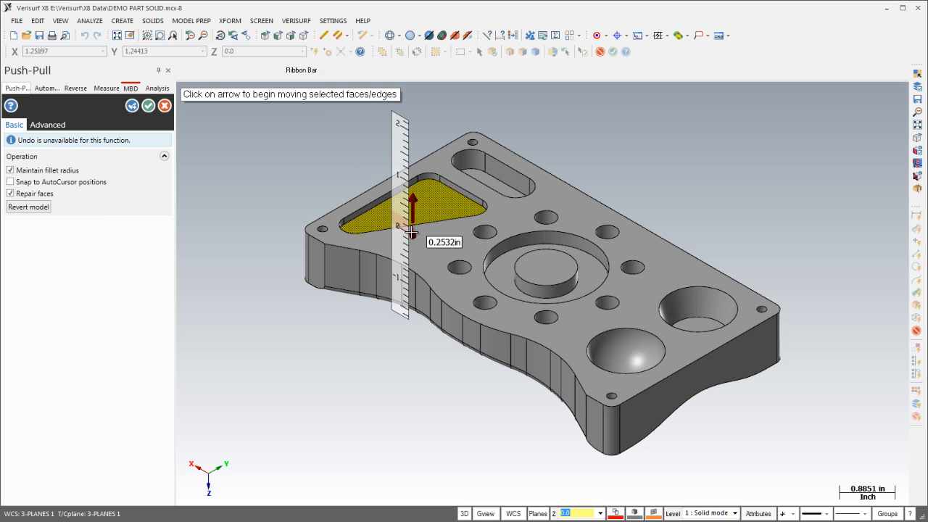
drag(413, 206, 471, 203)
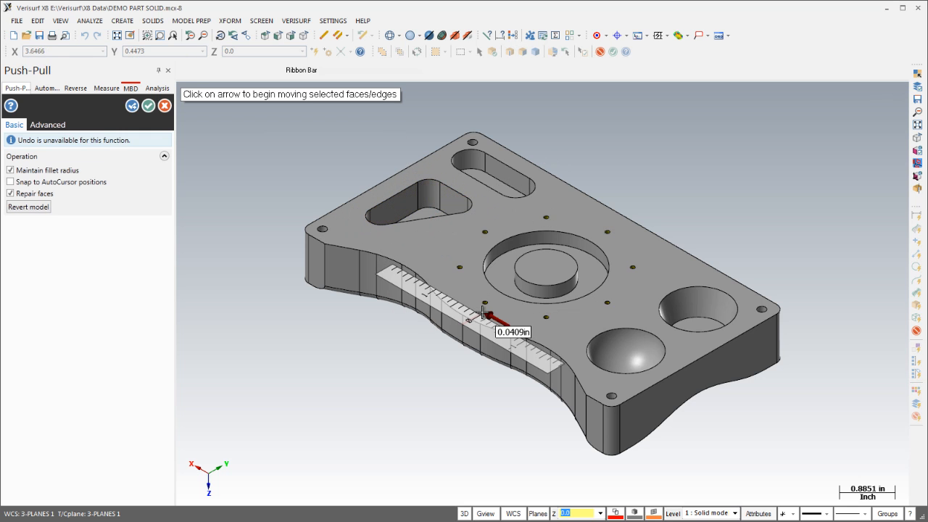
drag(495, 316, 471, 304)
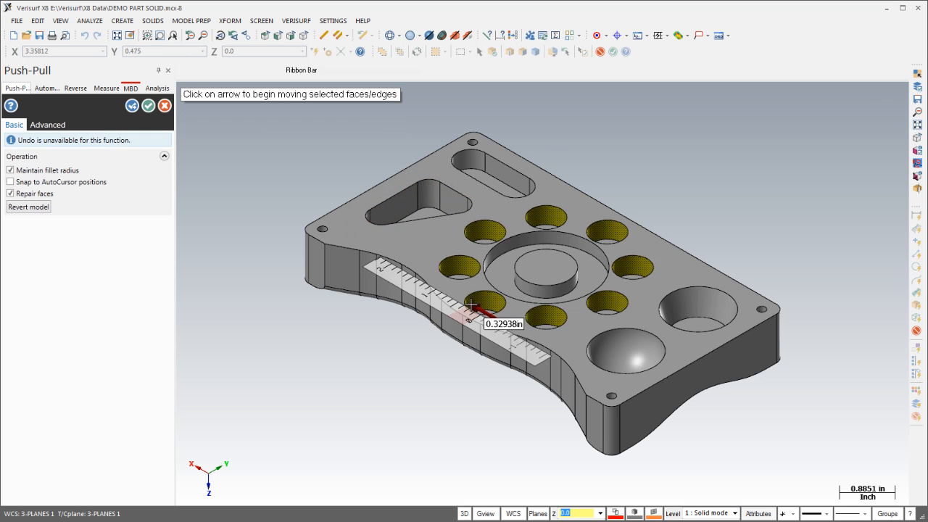
drag(471, 305, 688, 353)
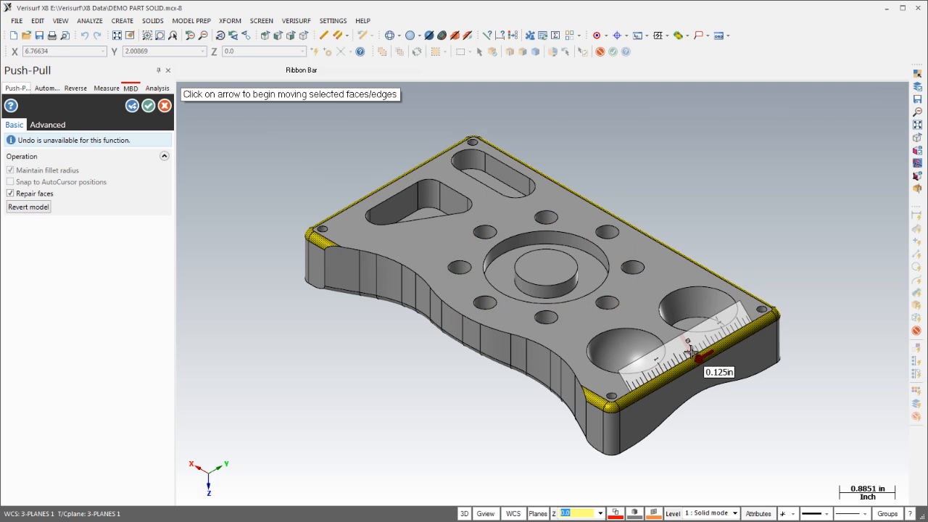
drag(693, 350, 684, 355)
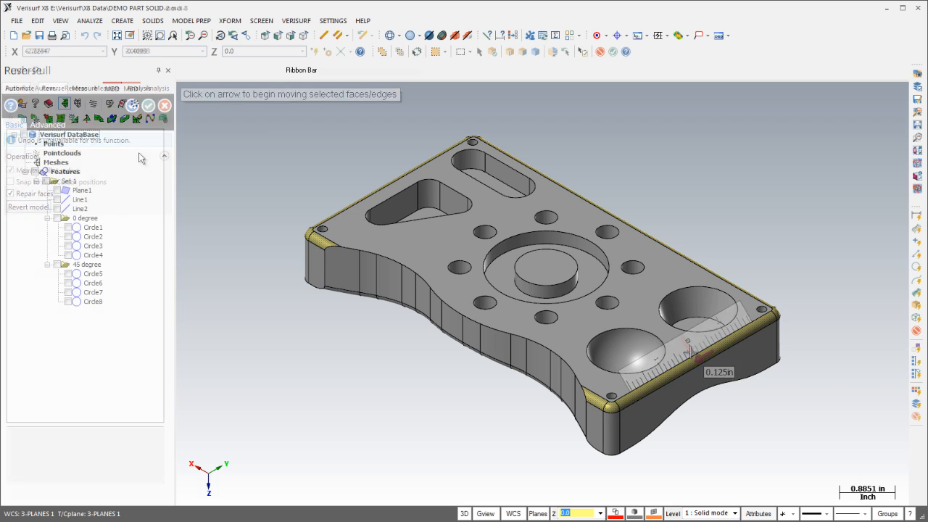
- Move the central round boss to a new origin and rotate it about 5 degrees
click(195, 20)
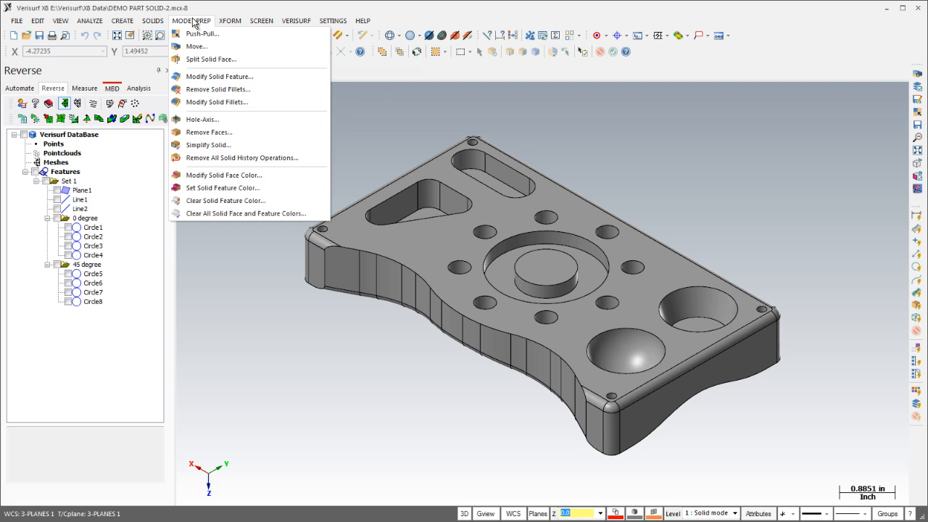
click(202, 46)
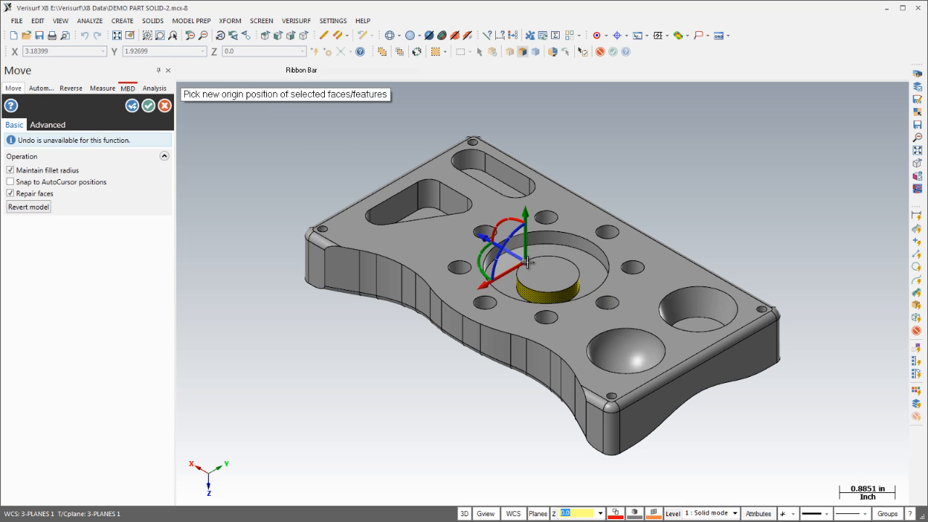
click(509, 269)
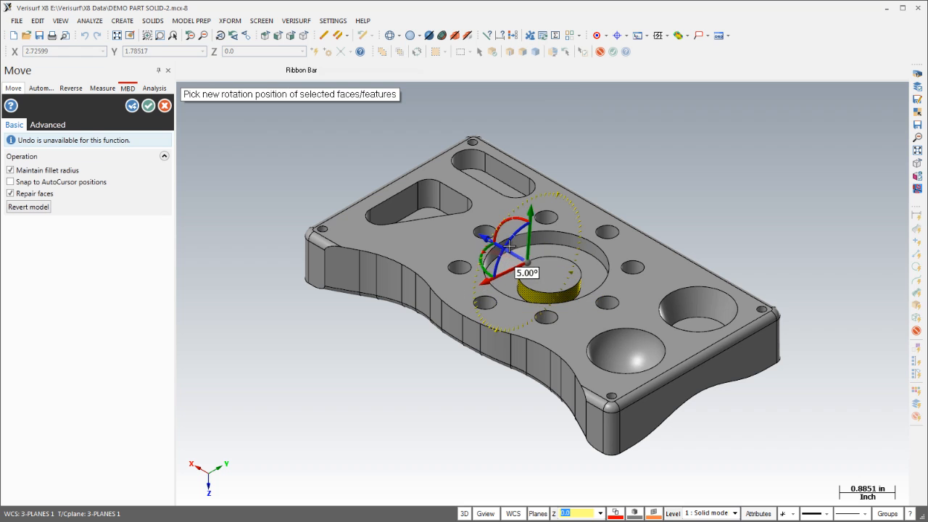
drag(510, 247, 492, 267)
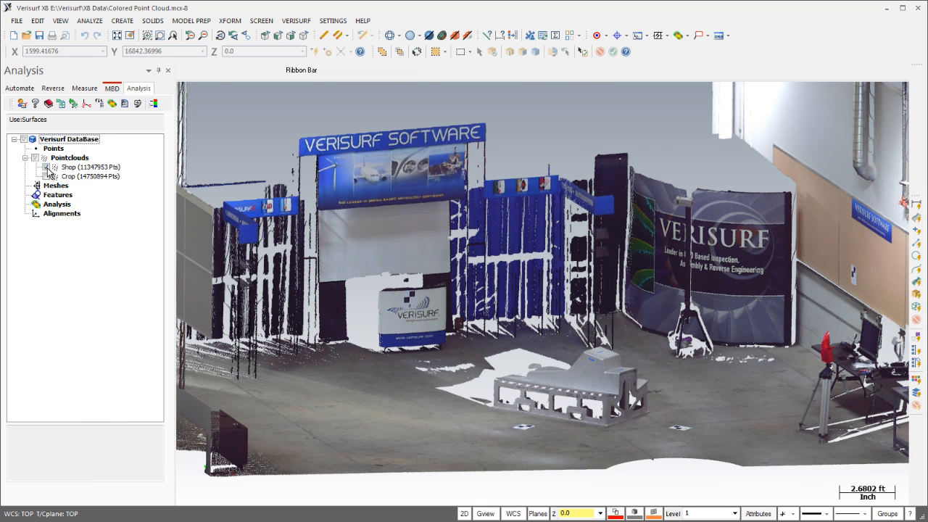
- Show the Shop point cloud in its scanned point colours via Color > Use Point Color
right_click(73, 166)
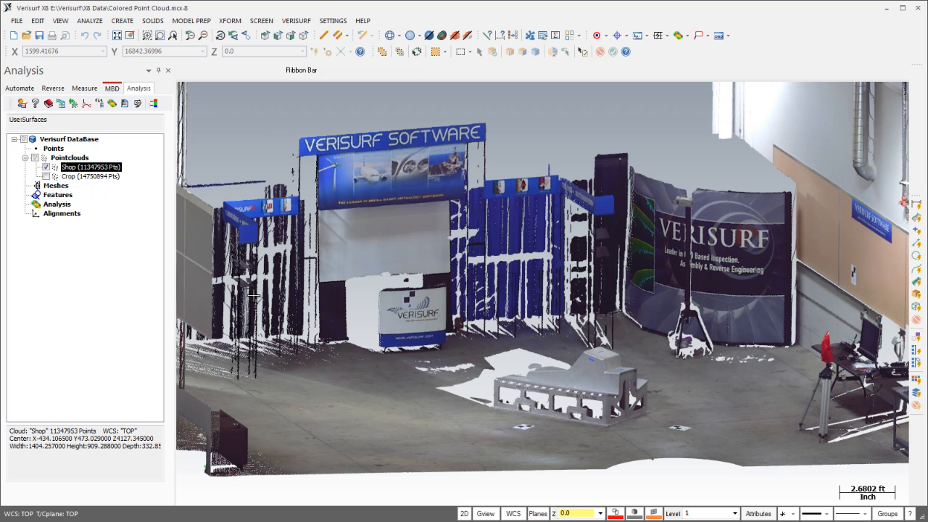
right_click(87, 167)
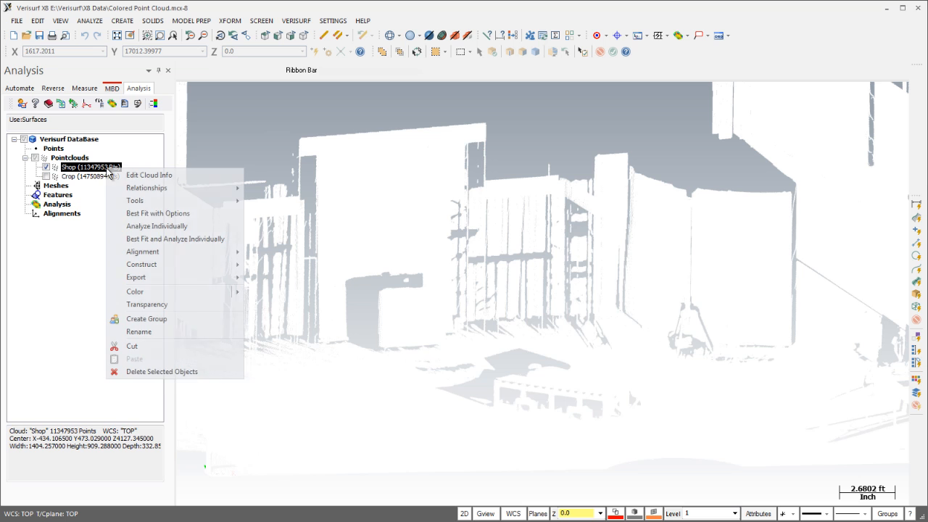
mouse_move(135, 292)
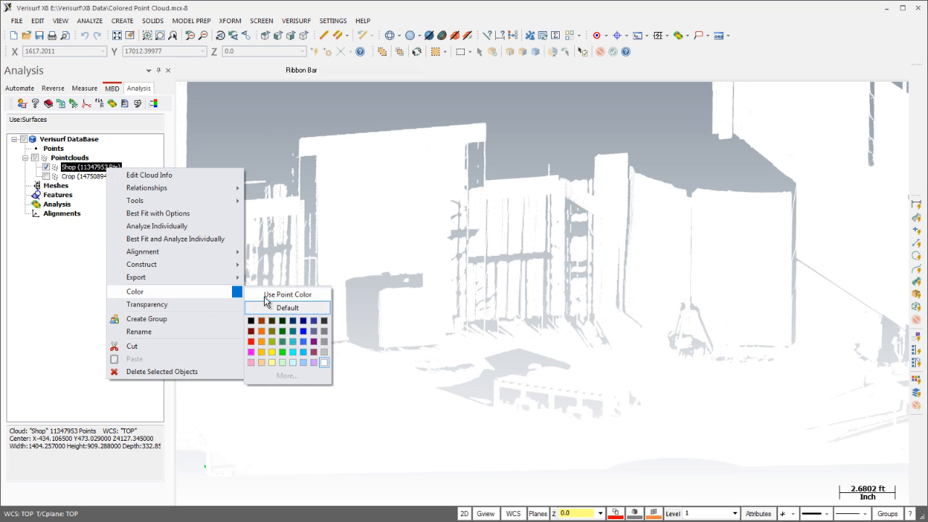
click(287, 292)
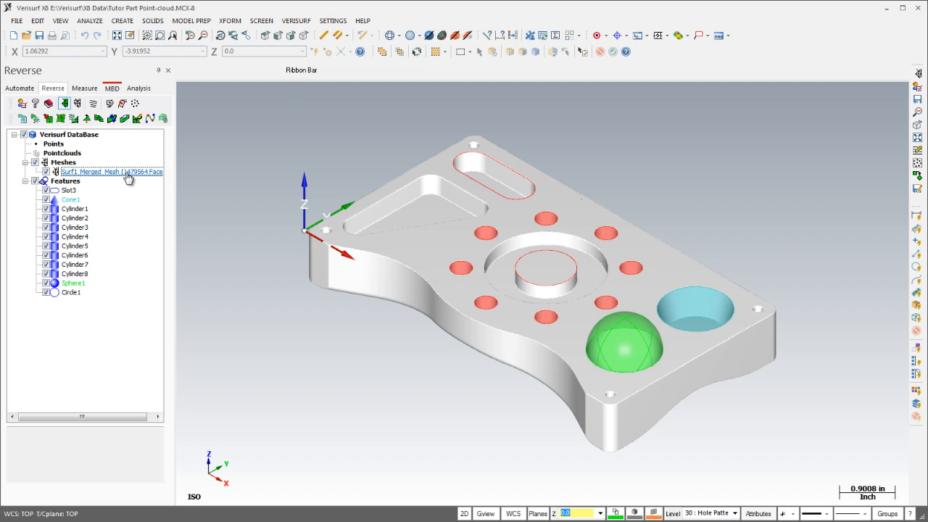
- Area-select the upper-left slot region of the plate mesh and fit Slot1 to it
double_click(109, 171)
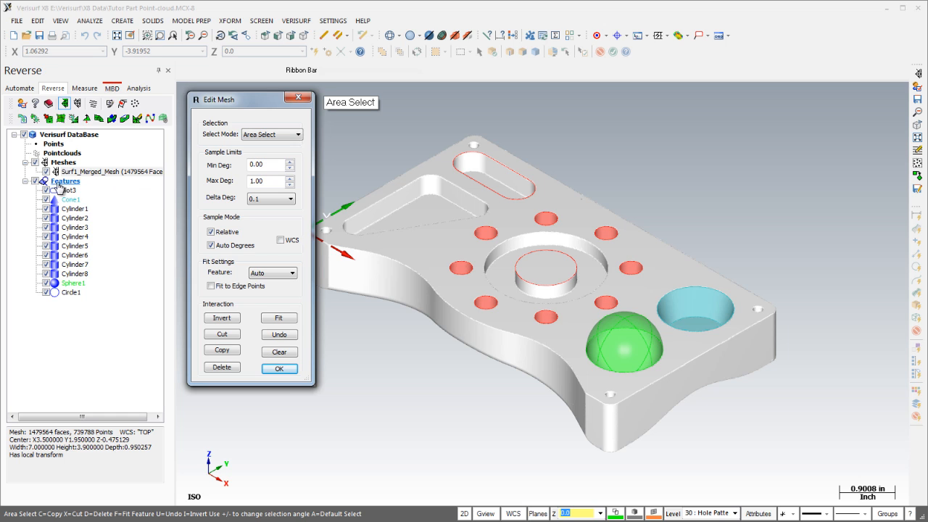
click(296, 133)
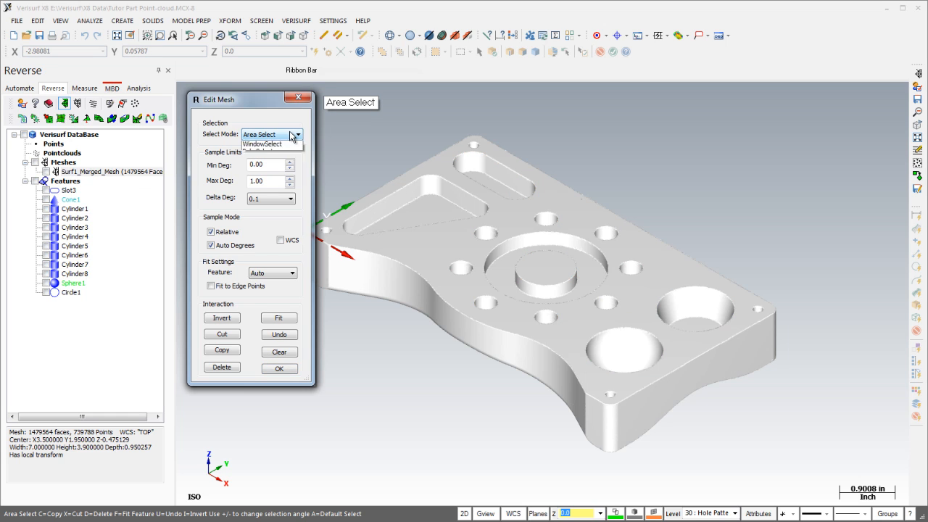
click(293, 135)
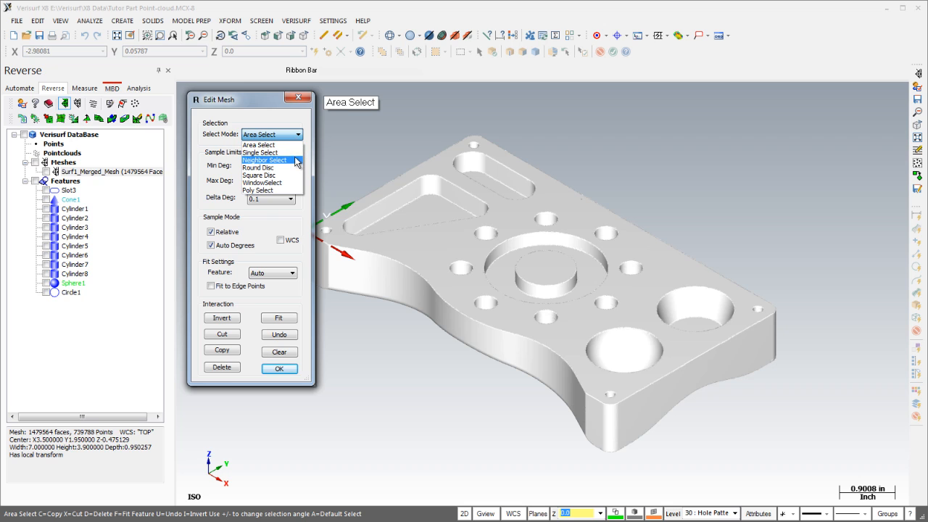
mouse_move(273, 190)
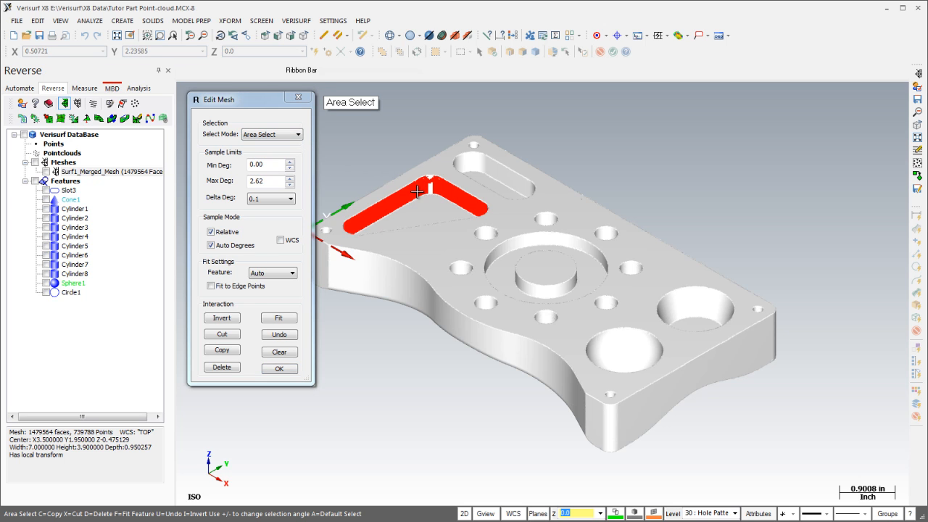
click(278, 352)
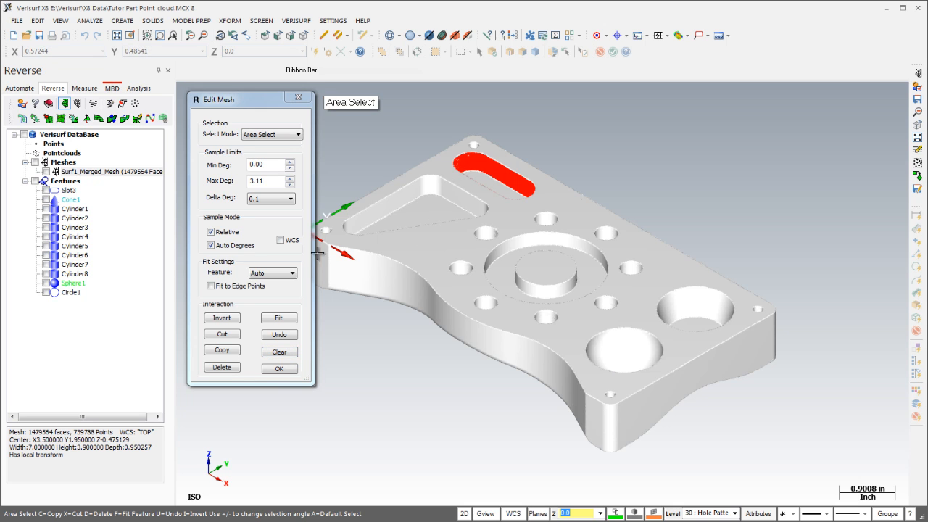
click(290, 273)
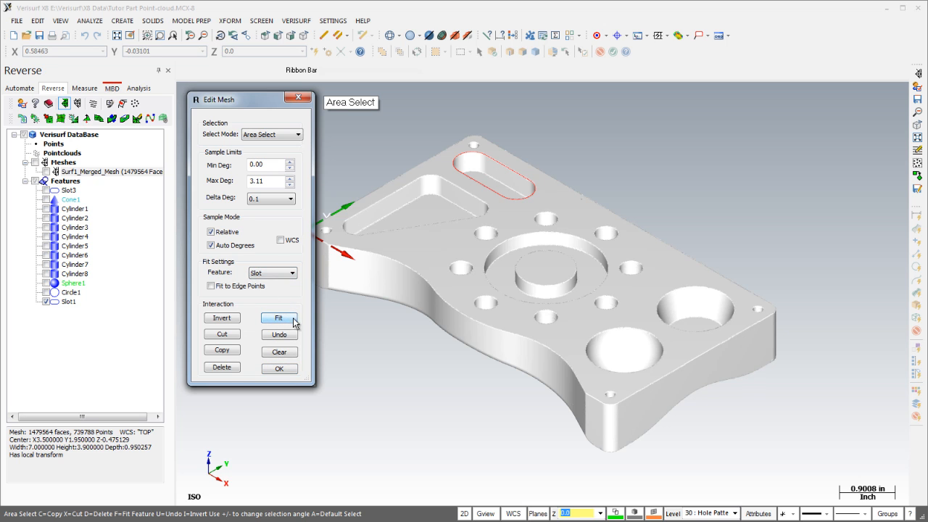
- Select the lower-right spherical pocket mesh and auto-fit Sphere2 to it
click(278, 318)
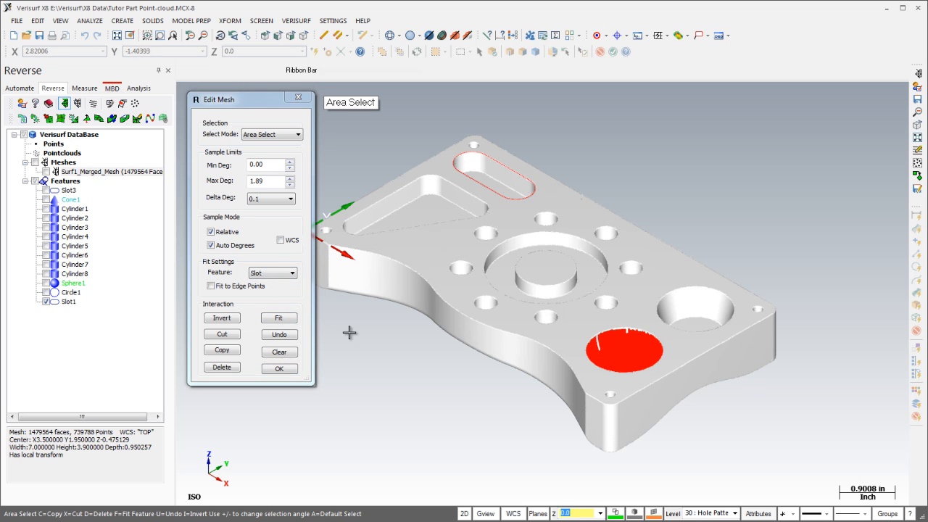
click(289, 272)
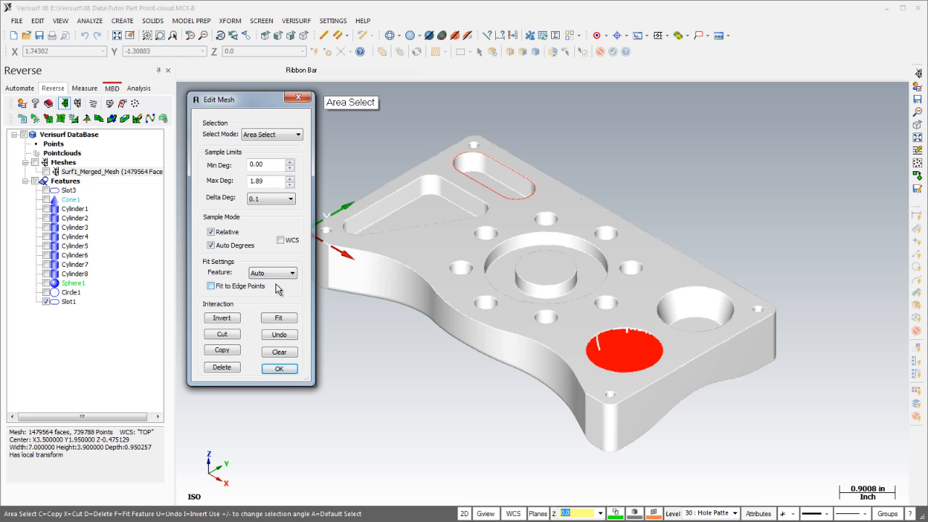
click(278, 318)
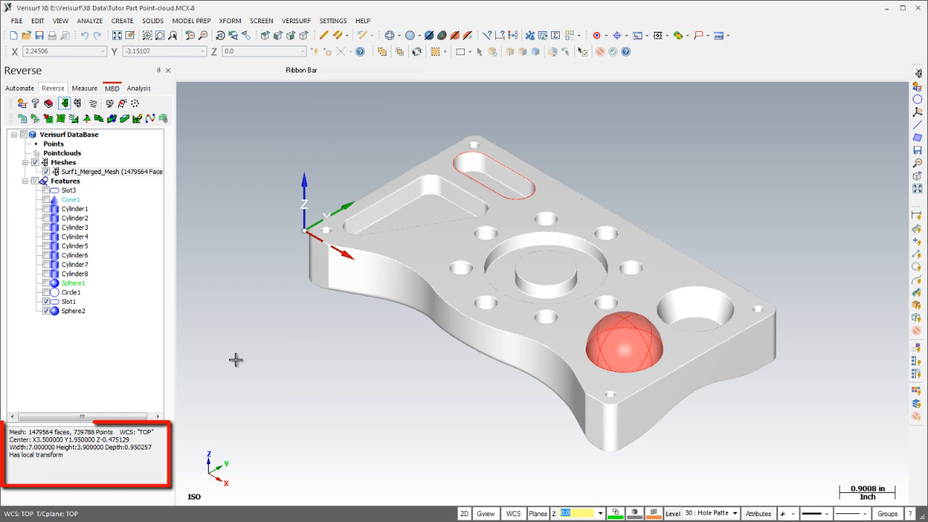
- Read the info legend for Cylinders 1, 2, 4 and another, toggling the legend in the graphics view
click(75, 209)
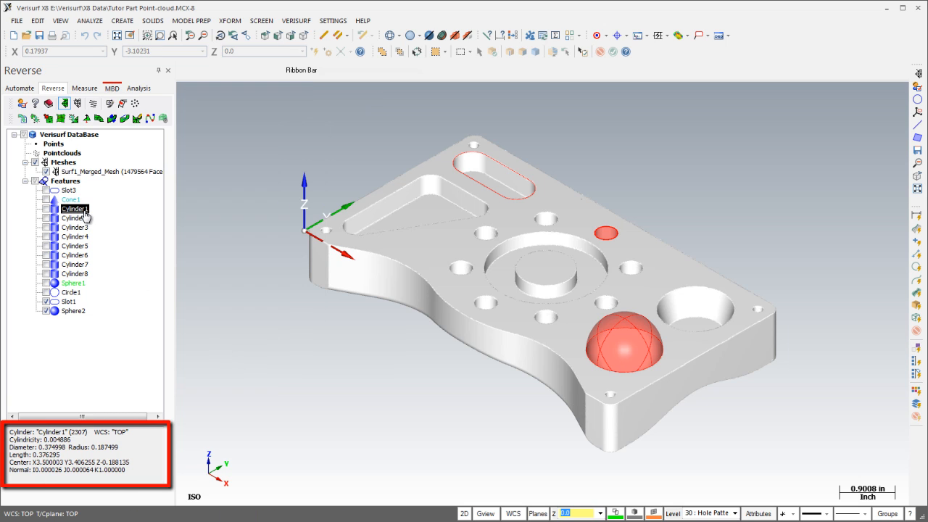
click(74, 218)
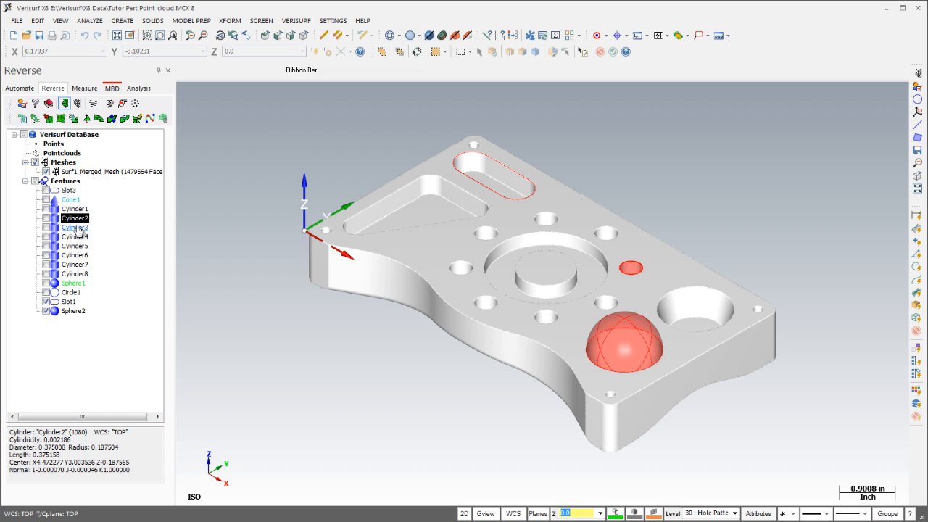
click(76, 246)
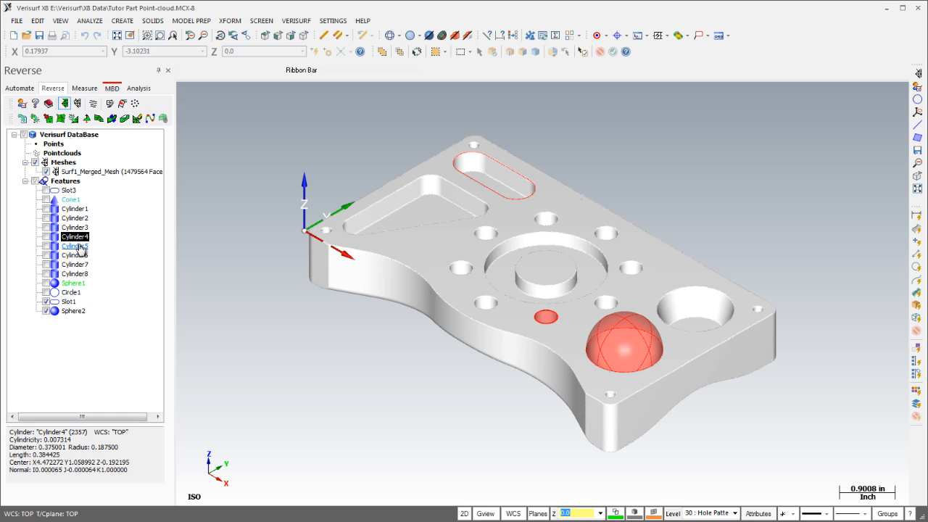
click(75, 255)
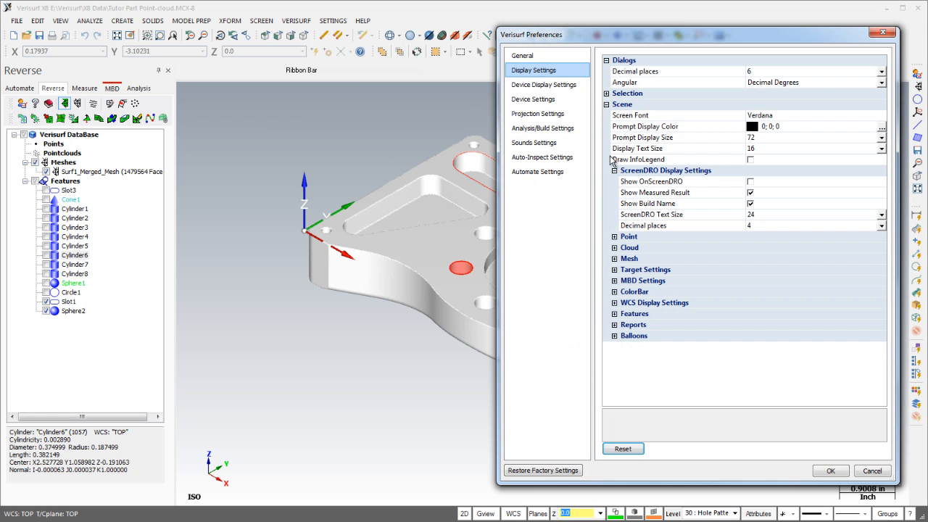
click(750, 158)
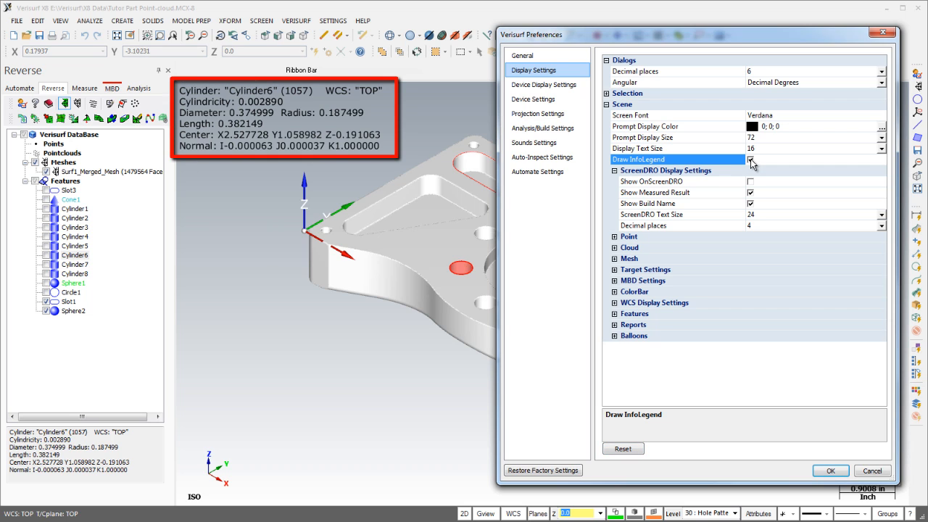
click(748, 158)
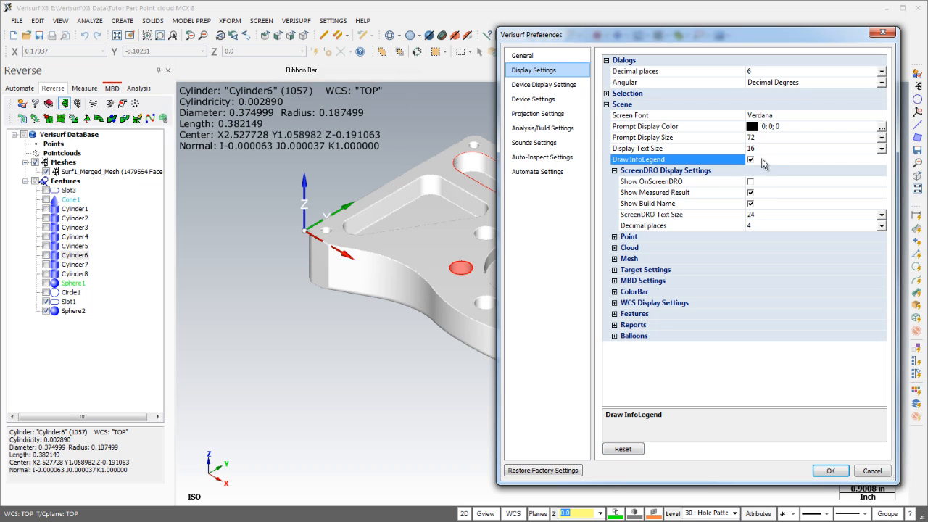
- Review the fit details of Cylinder4, Cylinder5 and the next cylinder
click(812, 148)
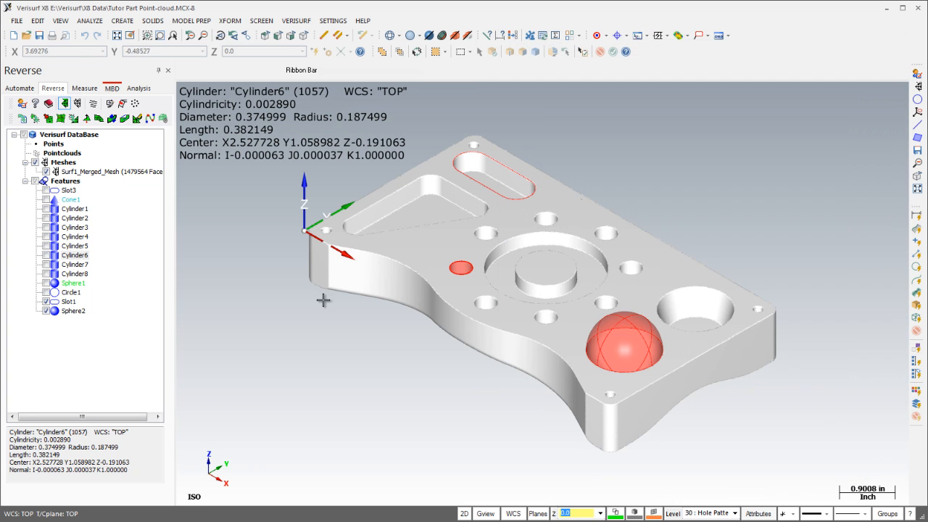
click(73, 236)
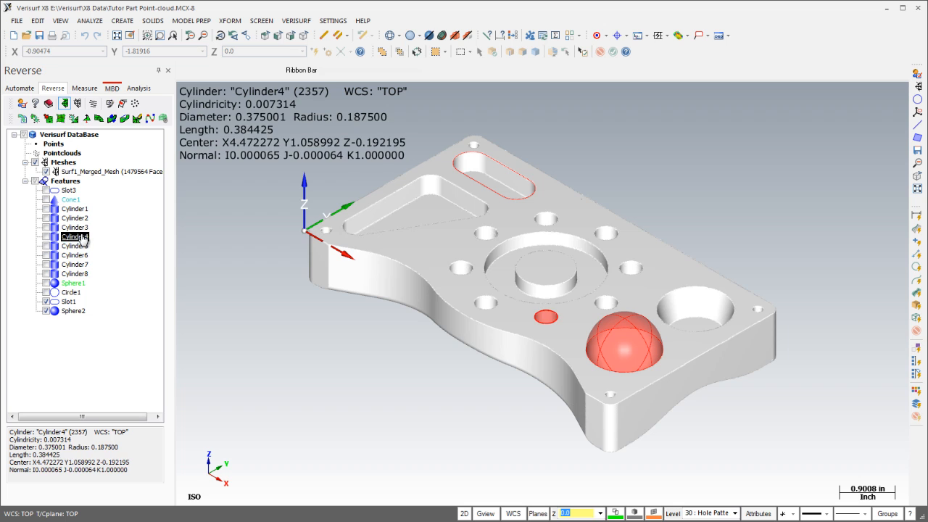
click(76, 247)
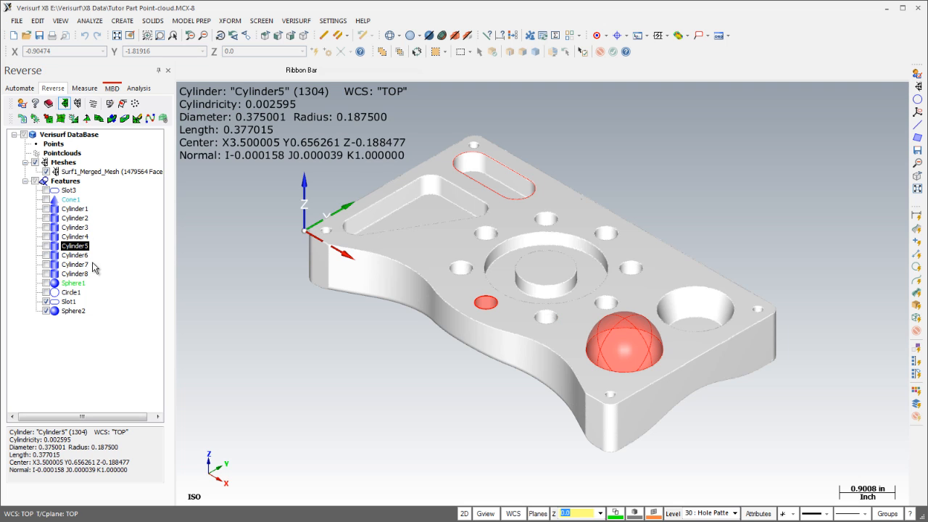
click(75, 274)
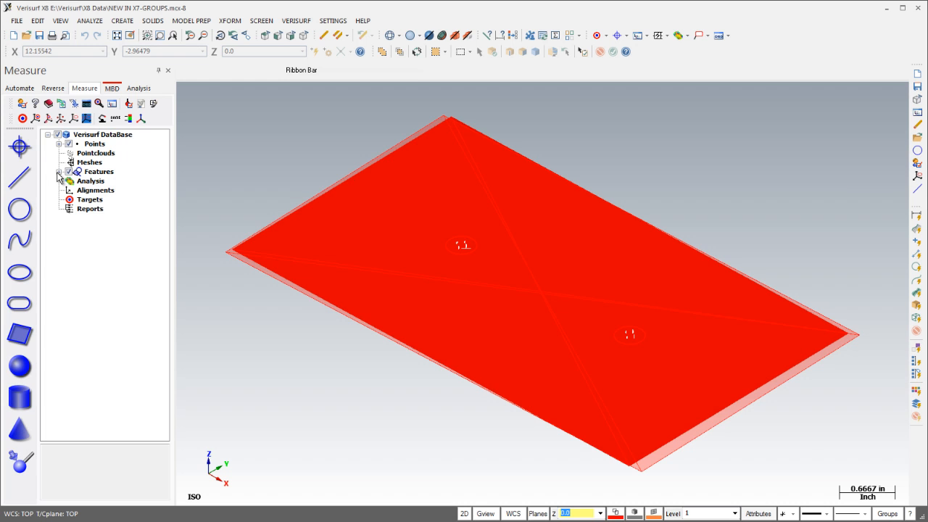
- Build chained 1-2, 2-3, 3-4 Distance constructs from Circle 1's points and open a Distance item
click(59, 144)
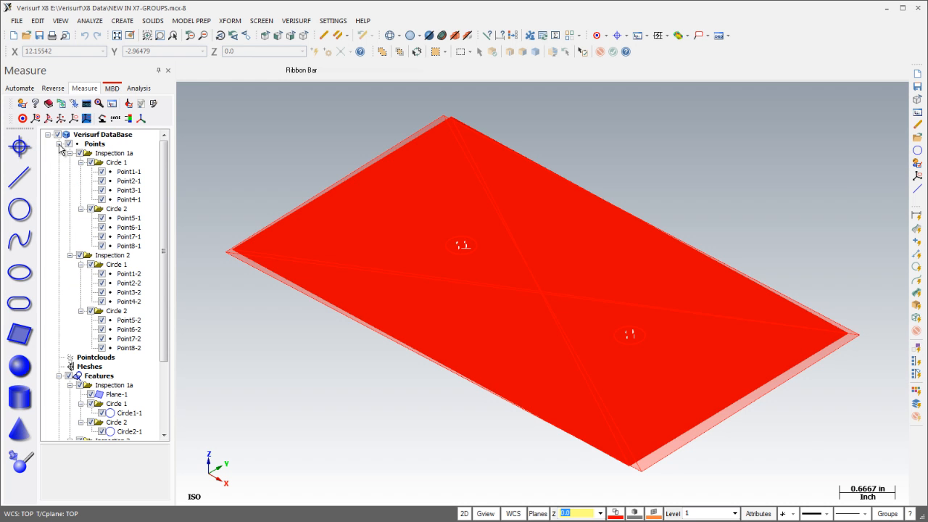
mouse_move(145, 149)
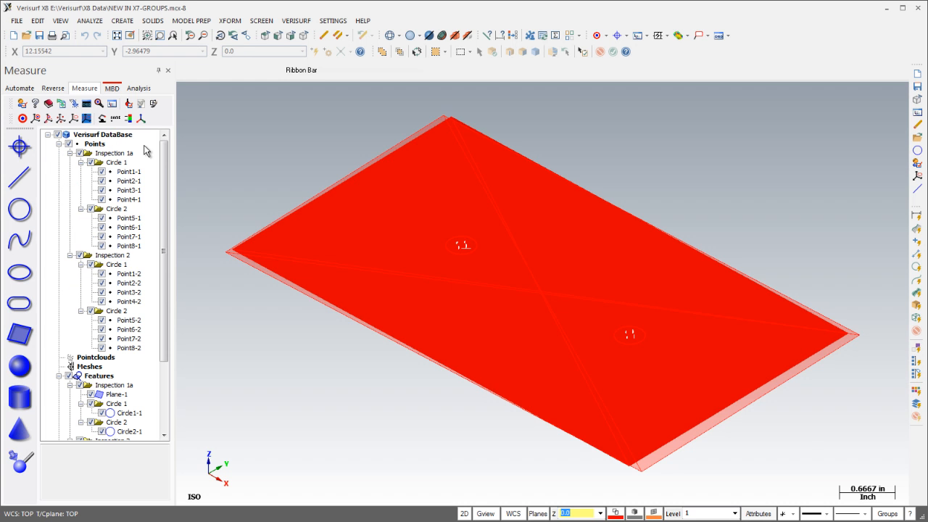
scroll(down, 3)
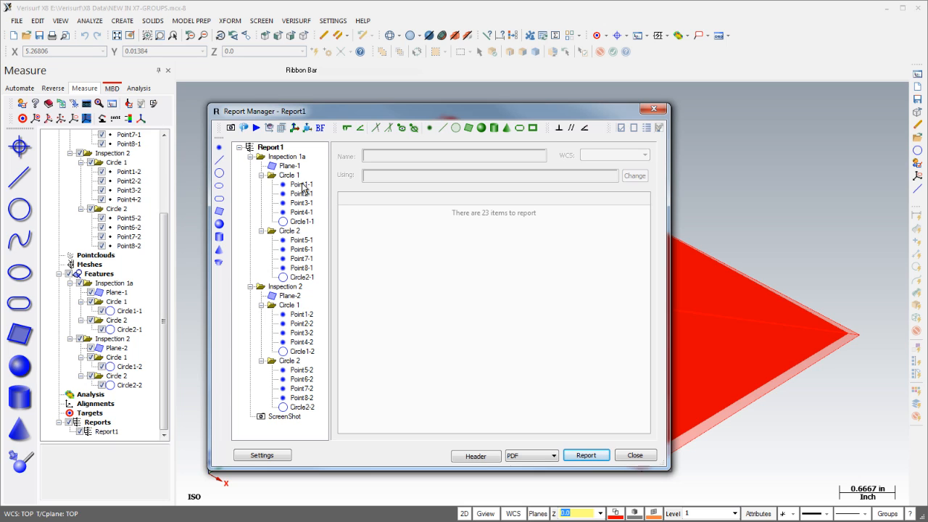
mouse_move(325, 188)
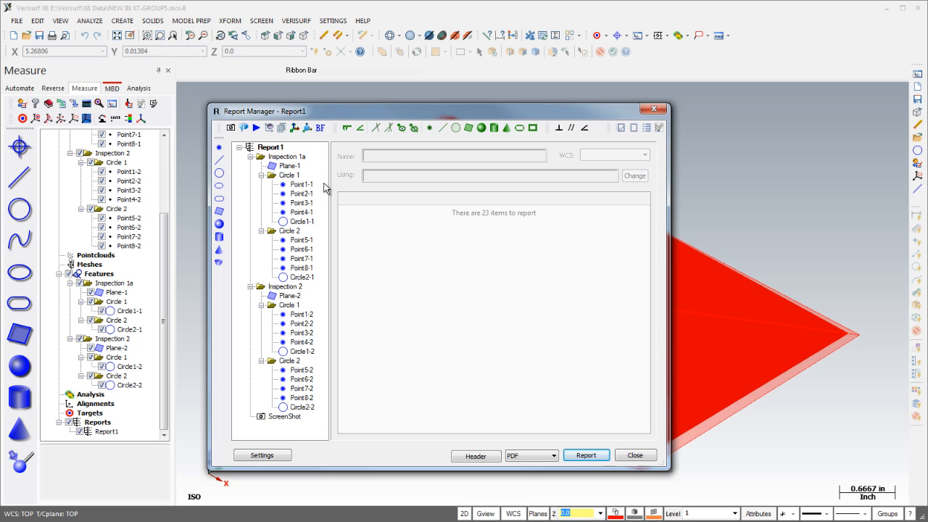
click(299, 184)
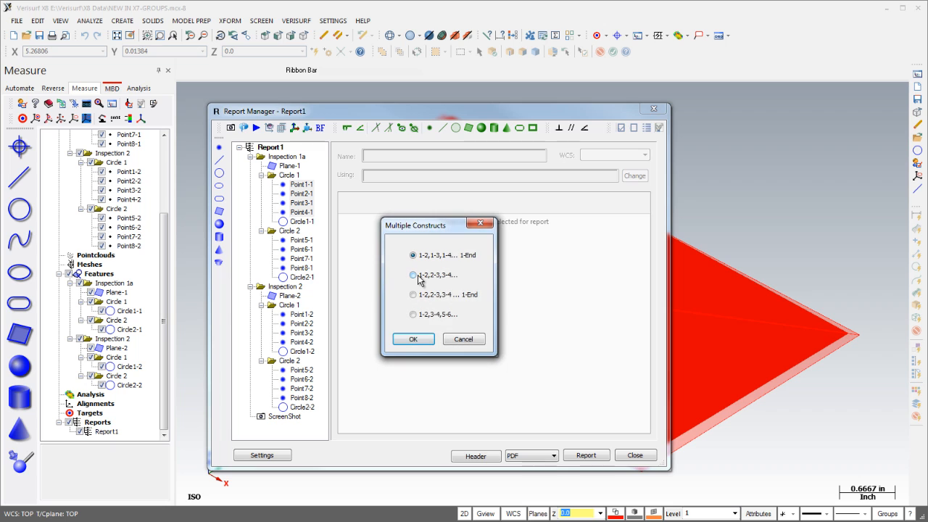
click(406, 340)
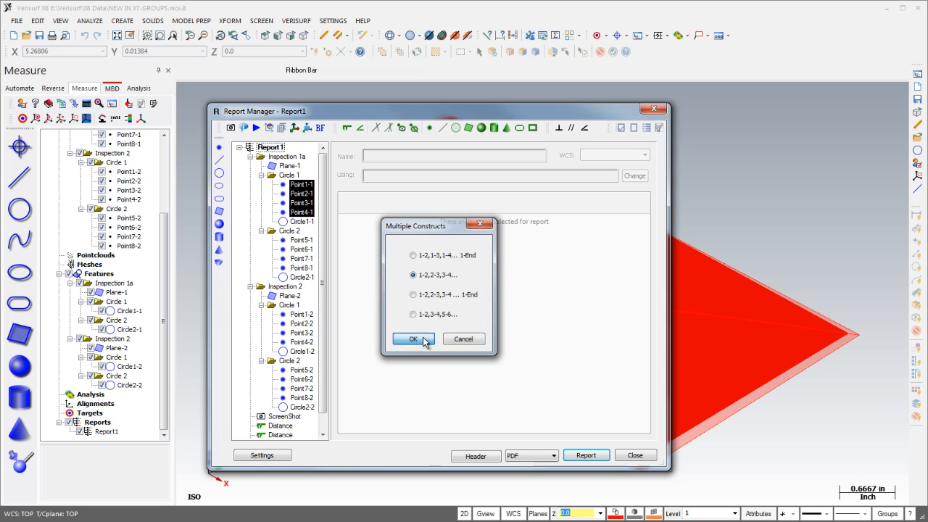
click(409, 339)
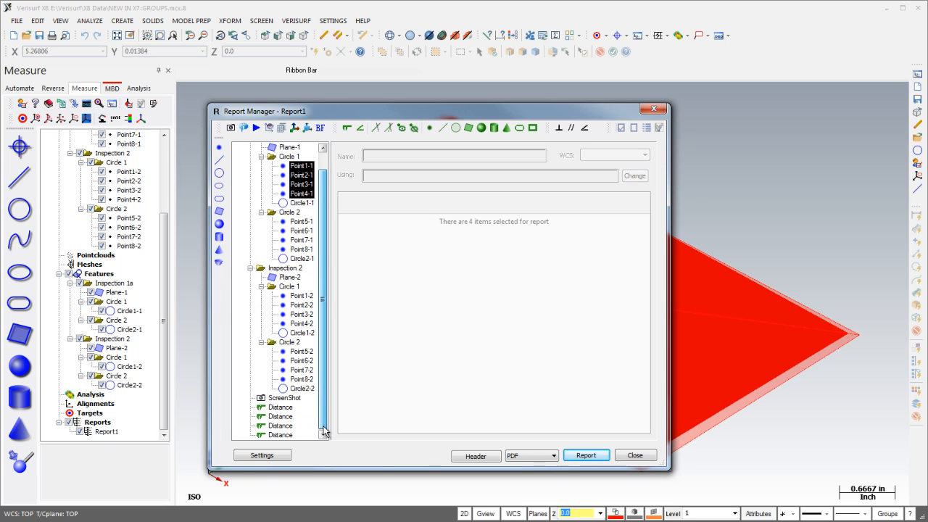
click(280, 416)
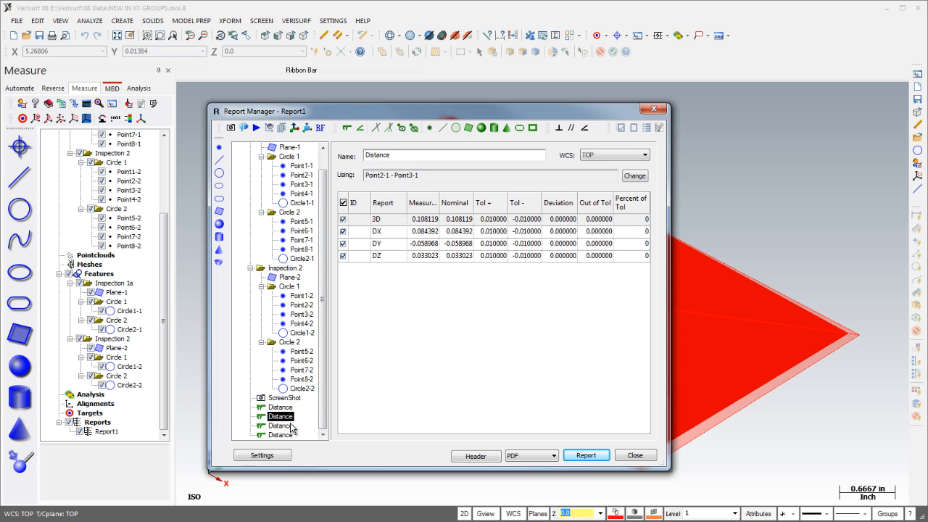
click(279, 435)
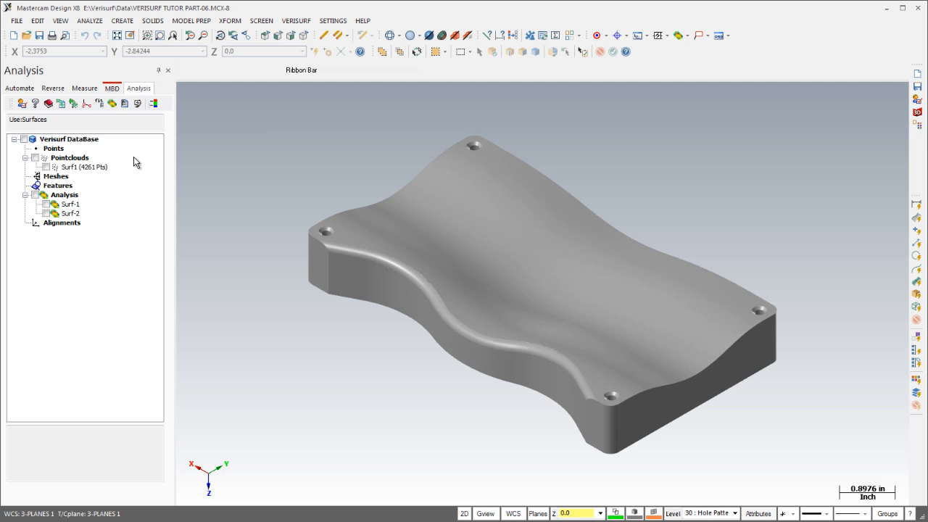
- Show the Surf analysis colour deviation map on the wavy tutor part
click(69, 213)
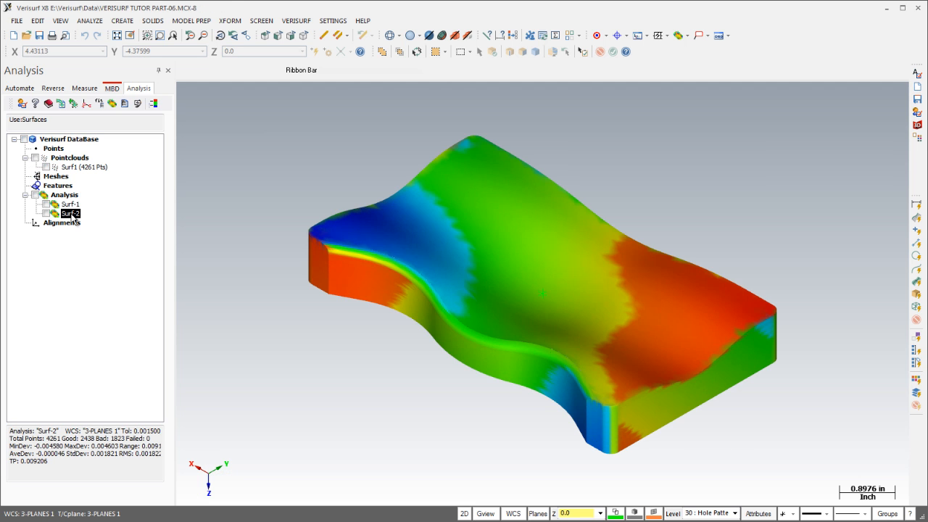
click(112, 88)
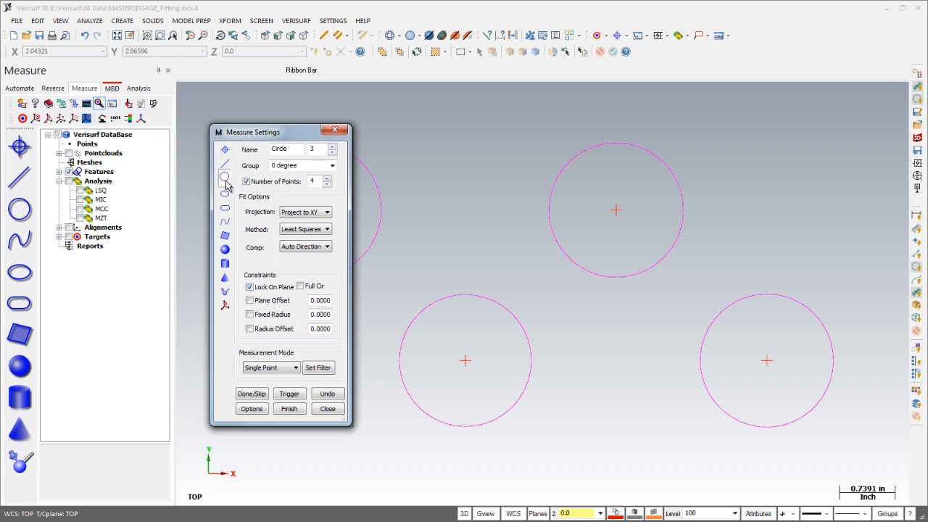
- Set the circle fit Method to Minimum Zone in Measure Settings
click(328, 229)
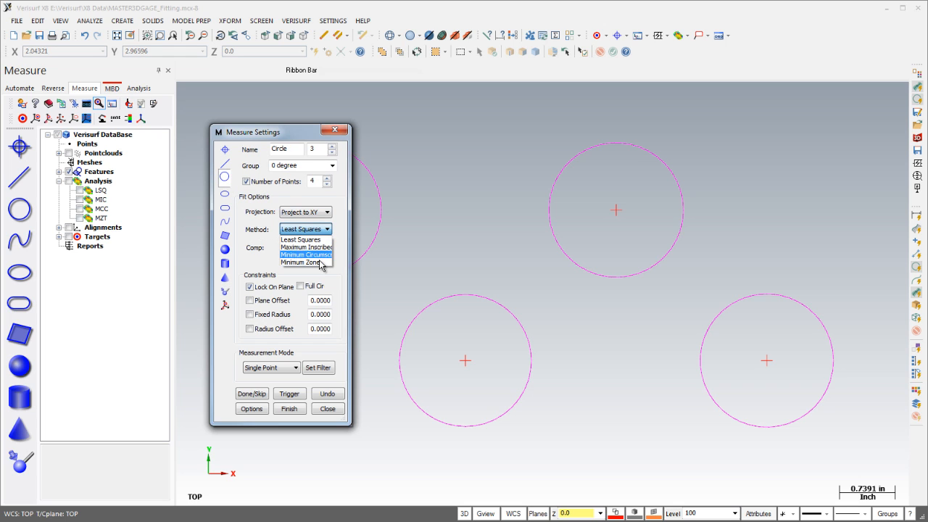
mouse_move(319, 264)
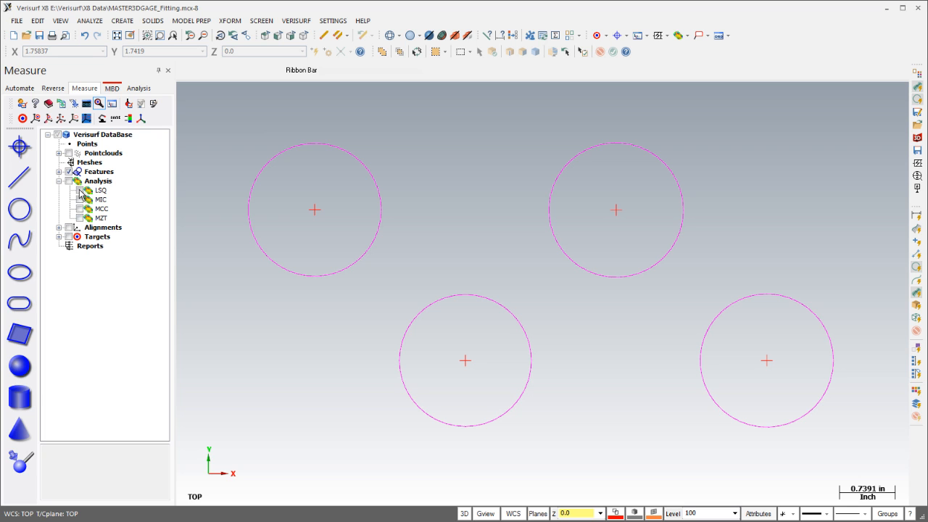
click(81, 200)
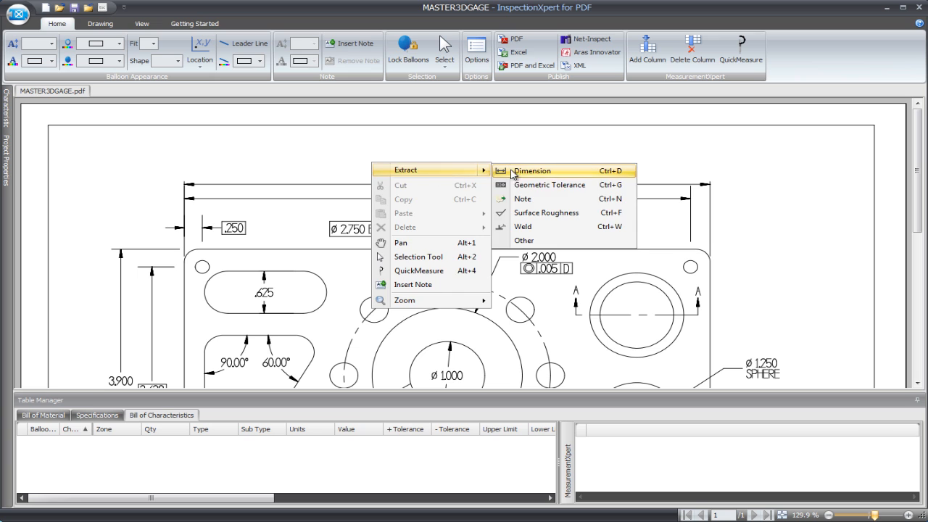
- Extract a dimension from the gauge drawing into the bill of characteristics
click(532, 171)
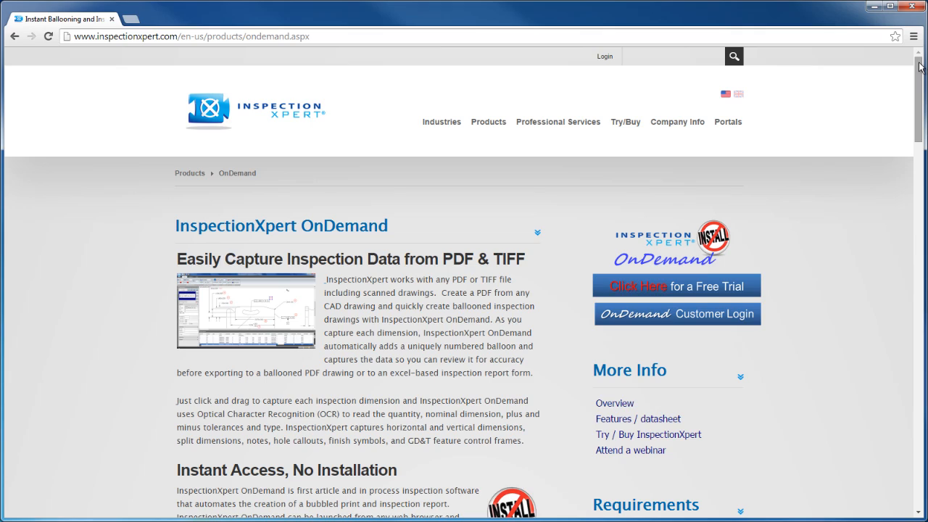
scroll(down, 3)
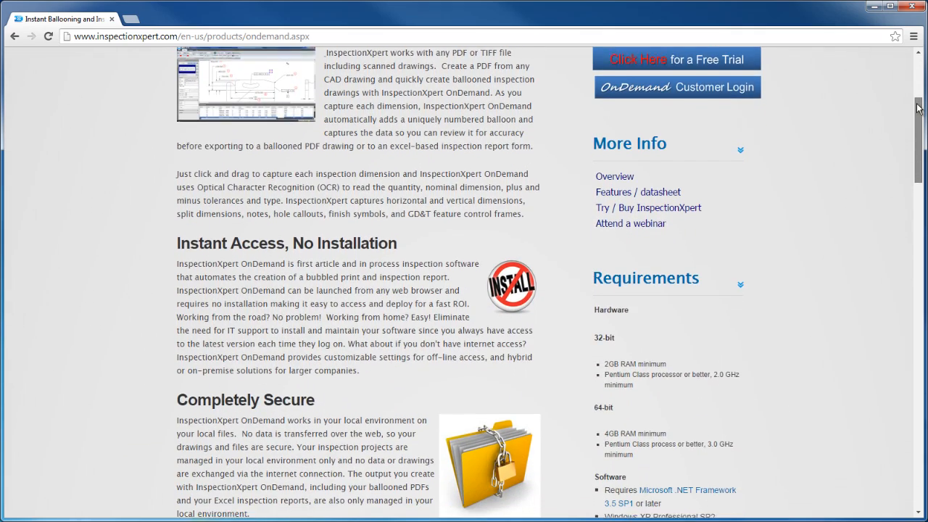
scroll(down, 3)
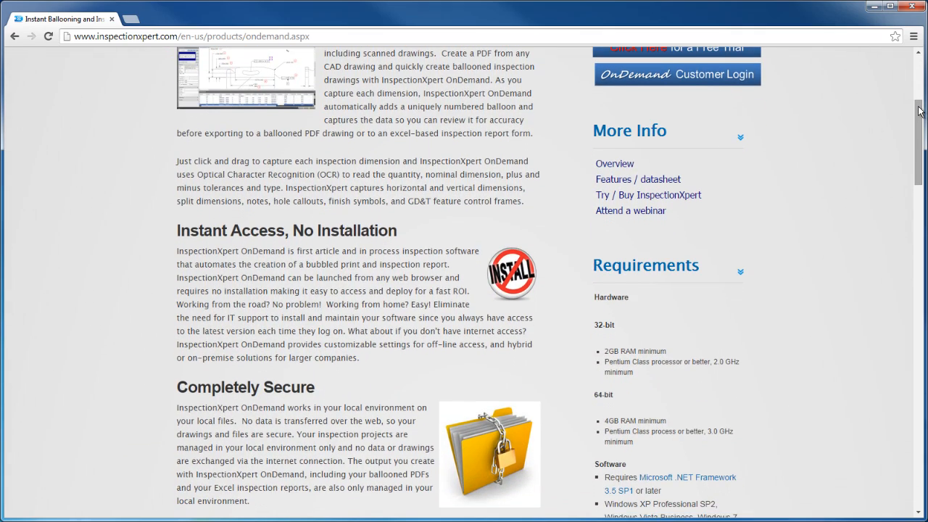
mouse_move(716, 29)
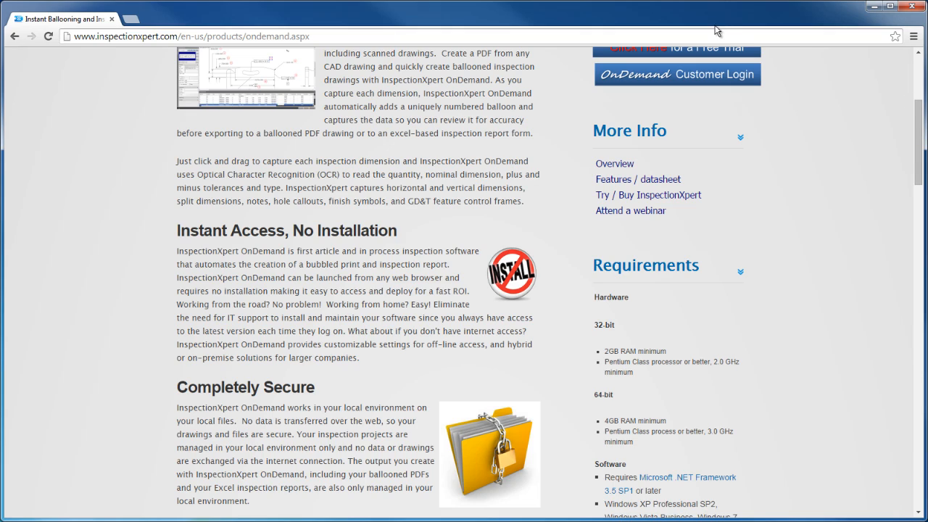